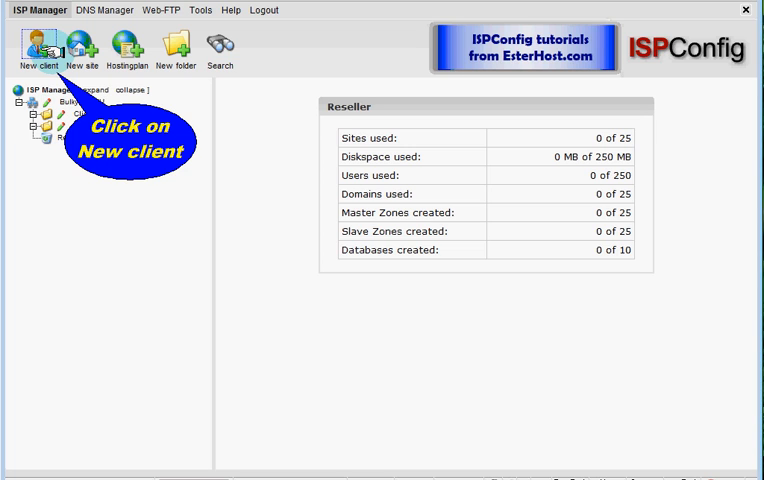
Start a new client record in group BulkyWebEU and begin entering the title MrTutorial.
click(38, 48)
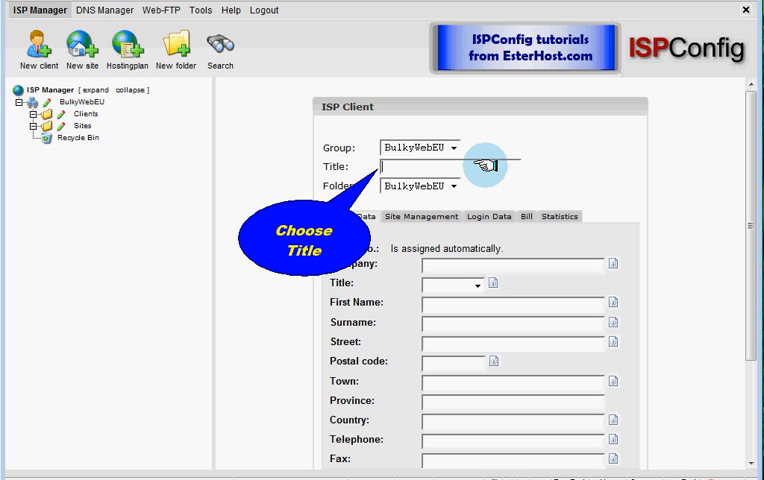
text(N)
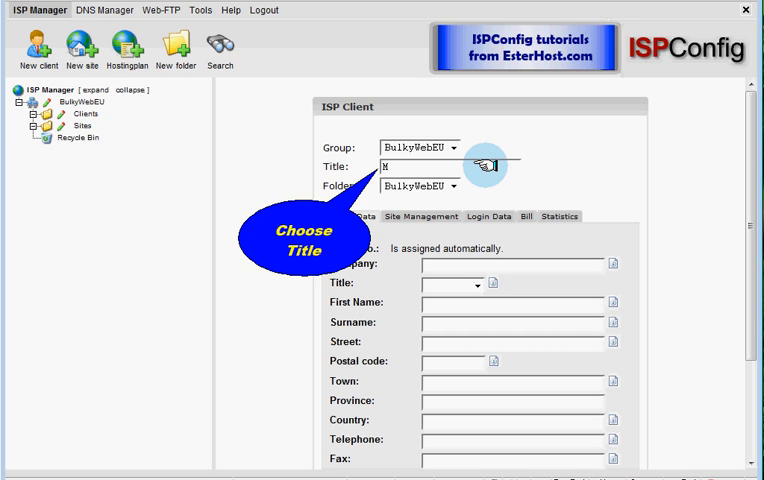
text(rTu)
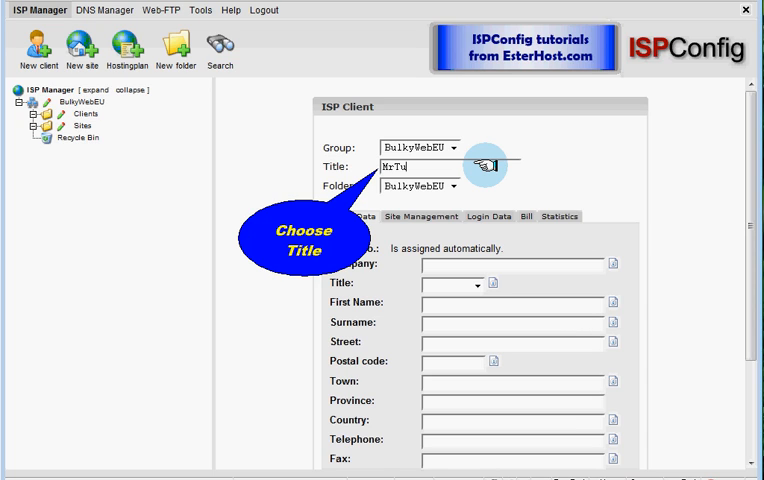
text(torial)
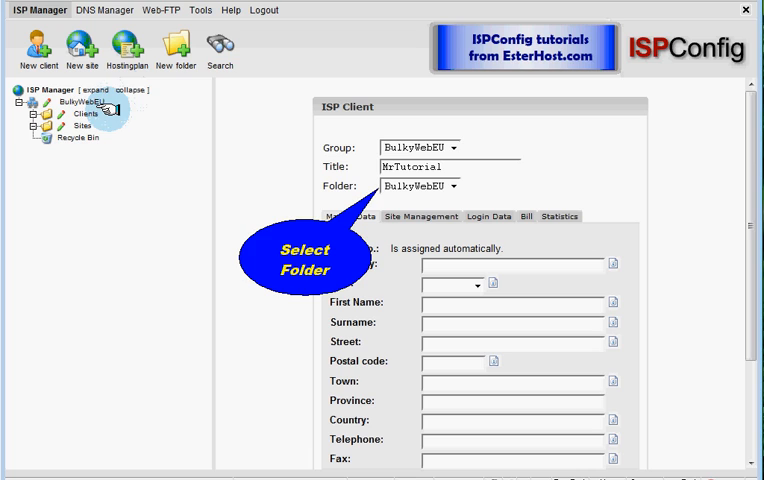
mouse_move(120, 136)
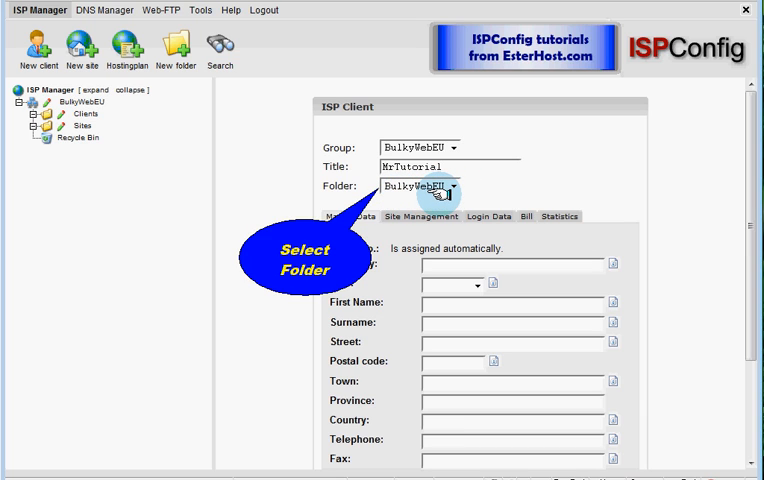
mouse_move(190, 138)
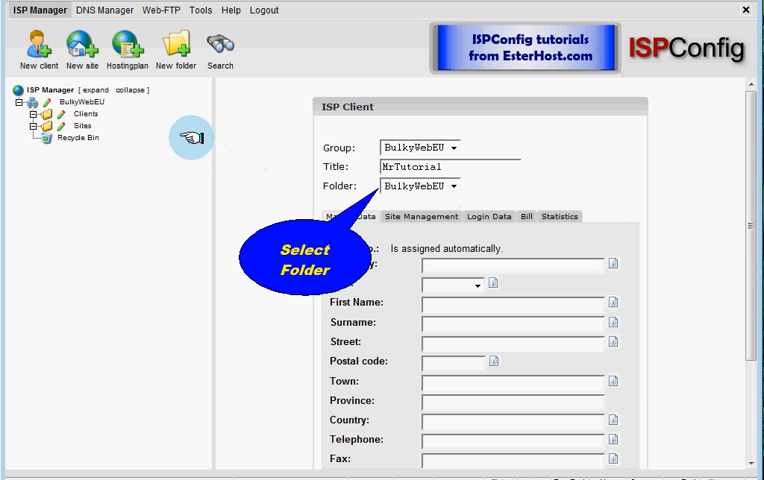
Complete the title MrTutorial and set the client's folder to Clients.
click(64, 104)
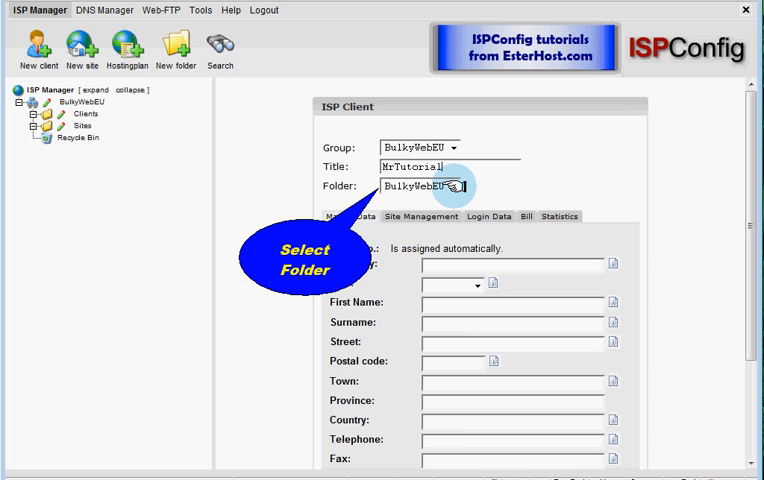
click(452, 184)
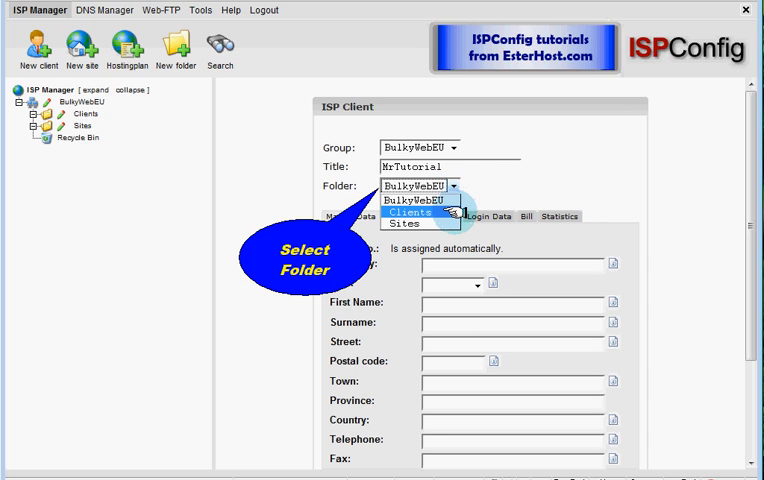
click(414, 212)
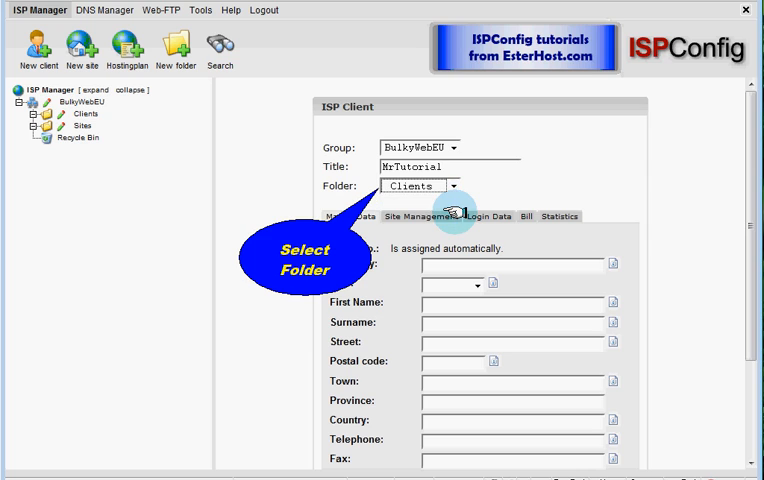
mouse_move(544, 196)
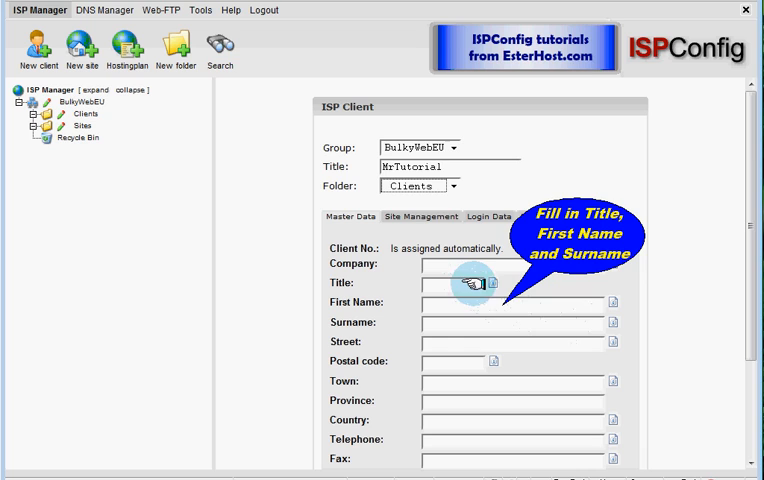
Set master data title Mr, first name Tutorial and surname Client.
click(476, 284)
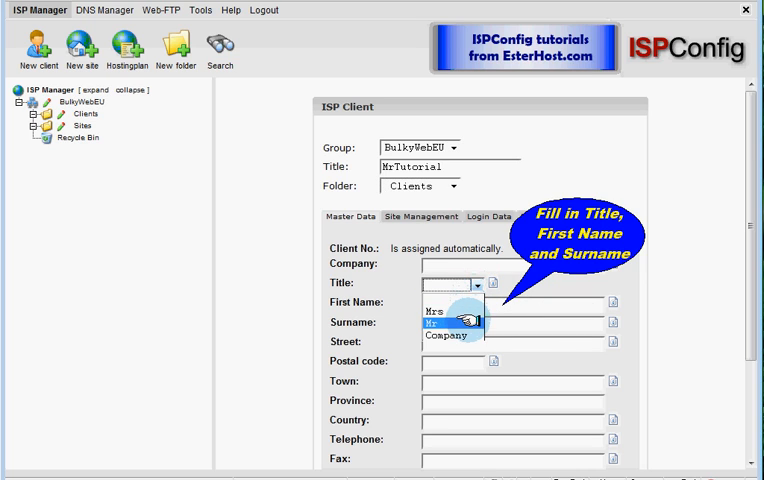
click(432, 324)
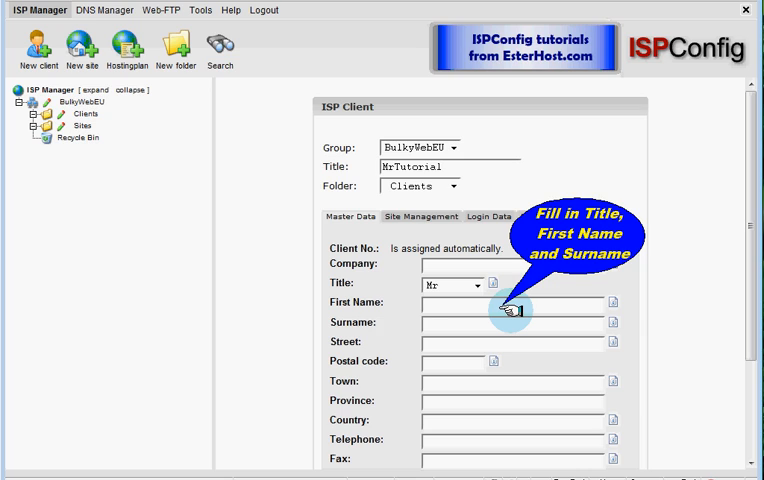
text(Tutc)
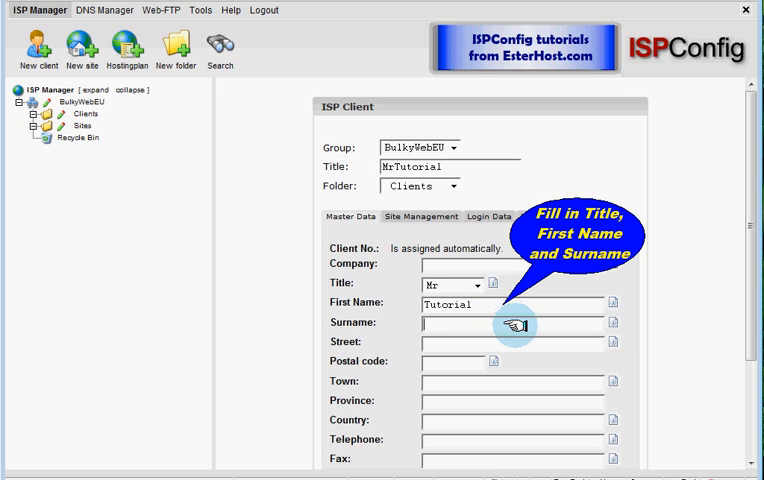
text(Client)
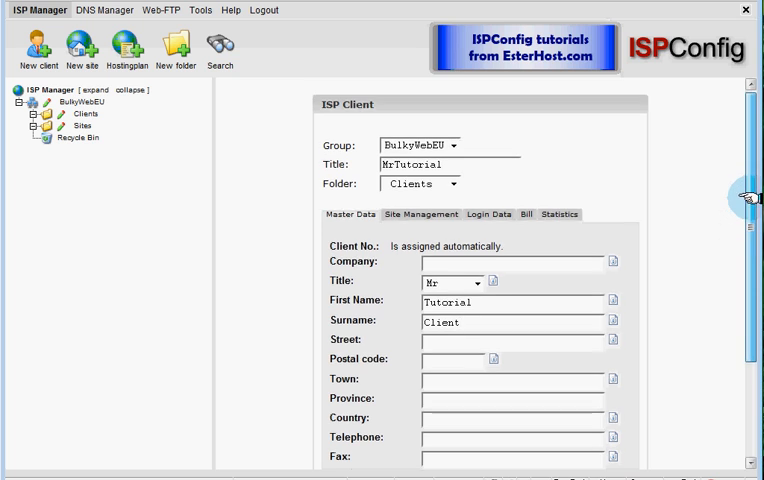
scroll(down, 3)
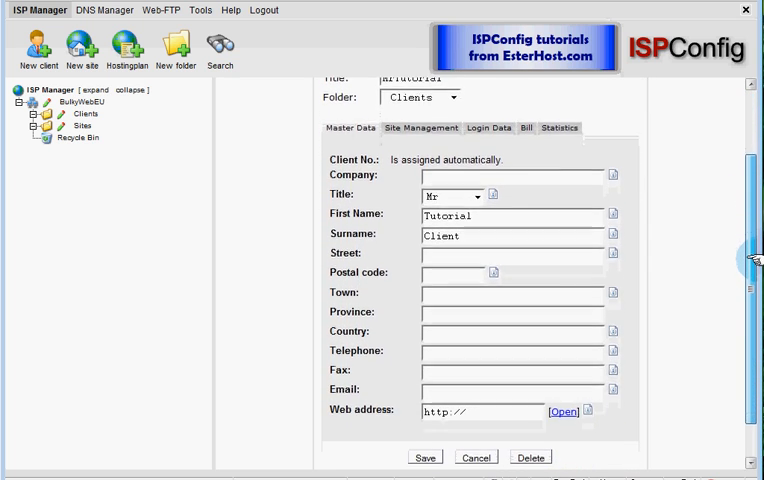
scroll(down, 3)
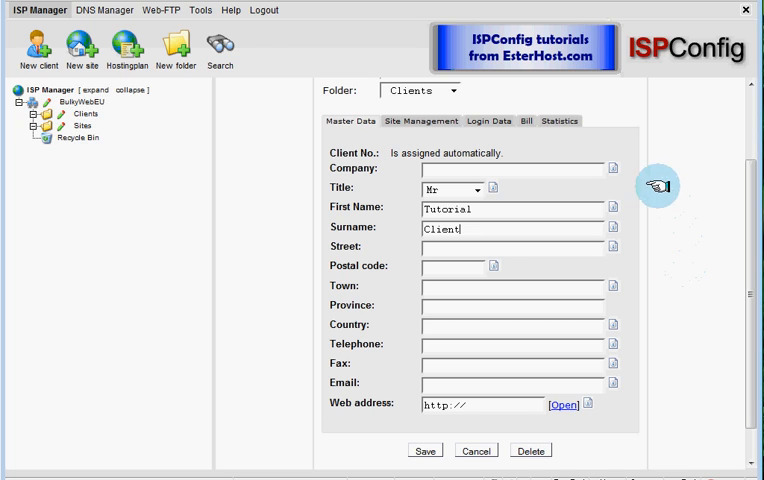
mouse_move(600, 332)
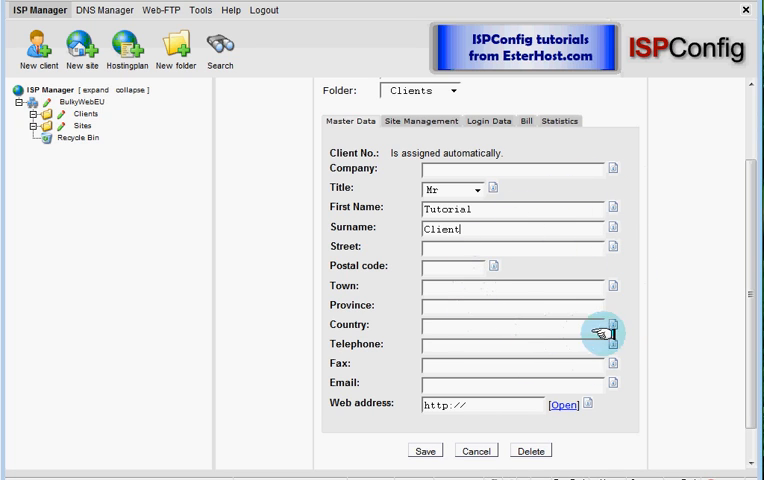
mouse_move(660, 320)
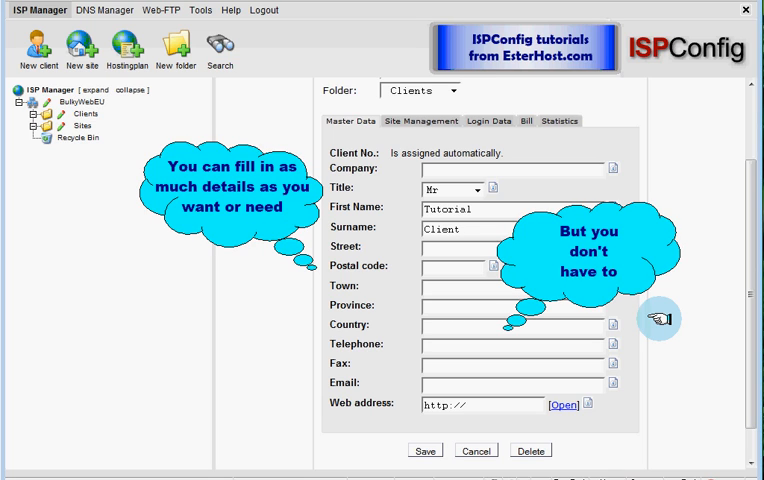
click(464, 228)
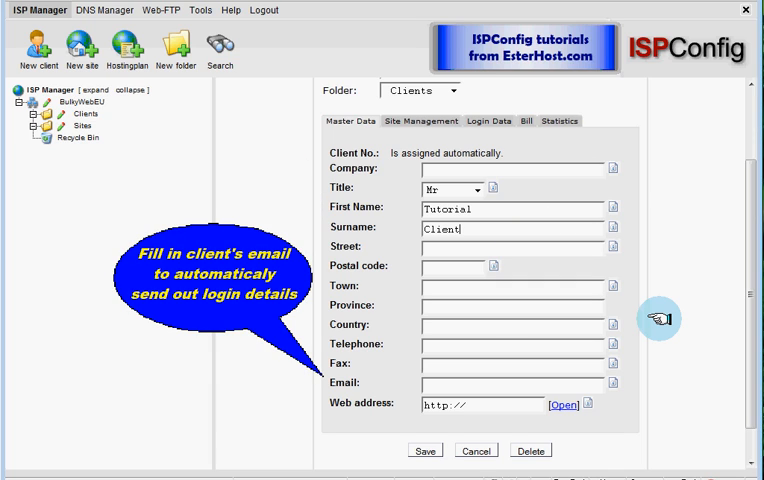
mouse_move(520, 368)
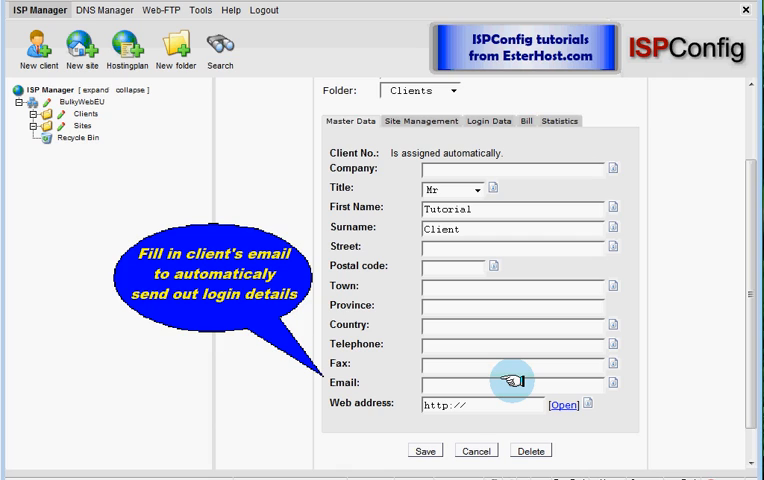
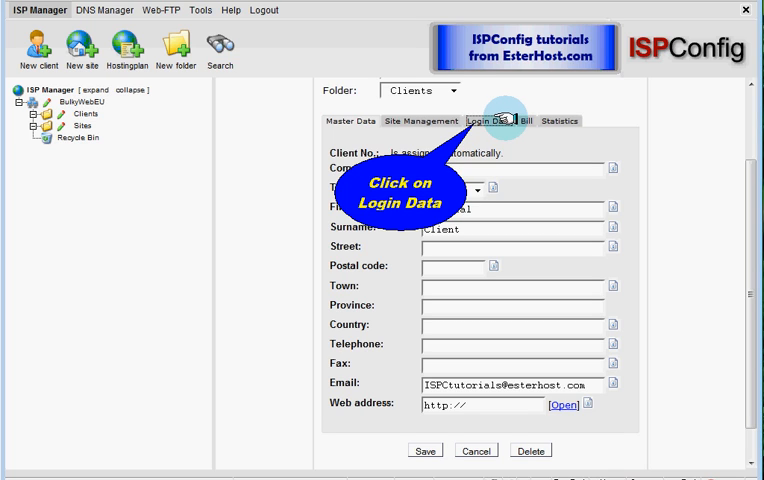
On Login Data, set username MrTutorial and enter a password.
click(496, 120)
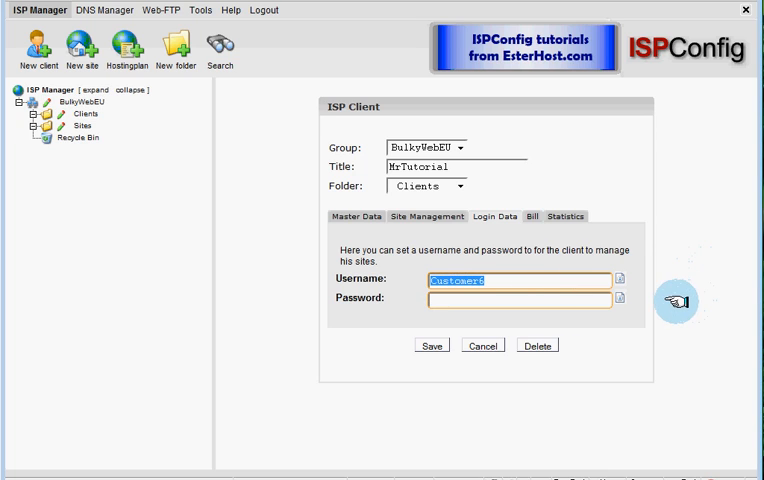
mouse_move(658, 278)
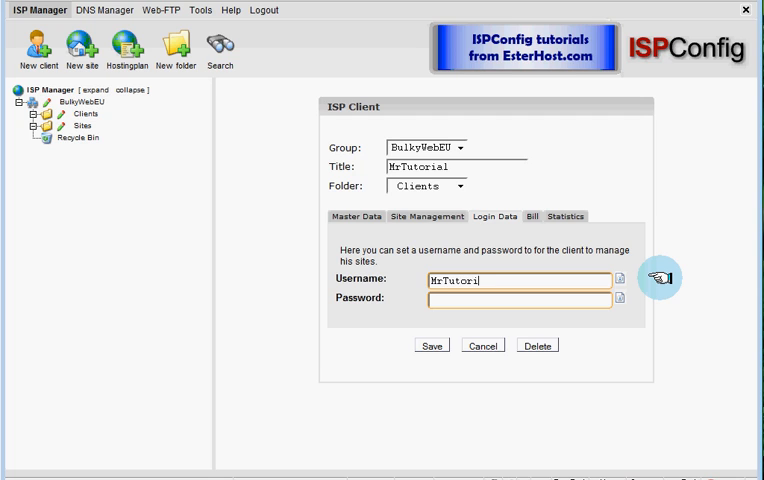
text(al)
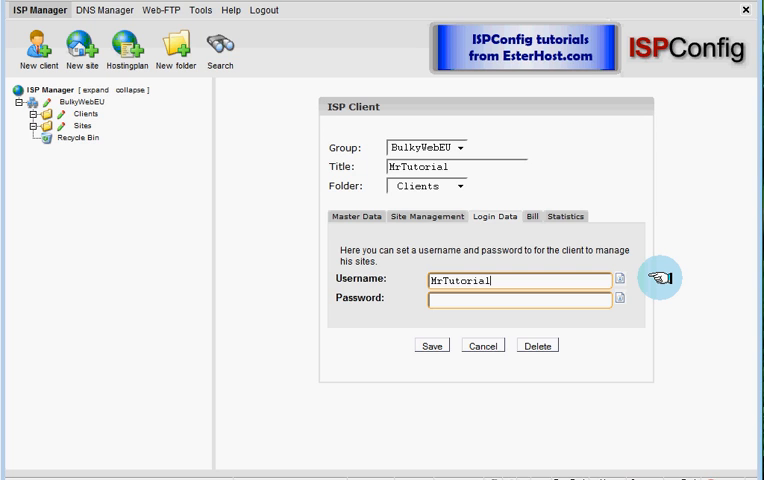
mouse_move(656, 288)
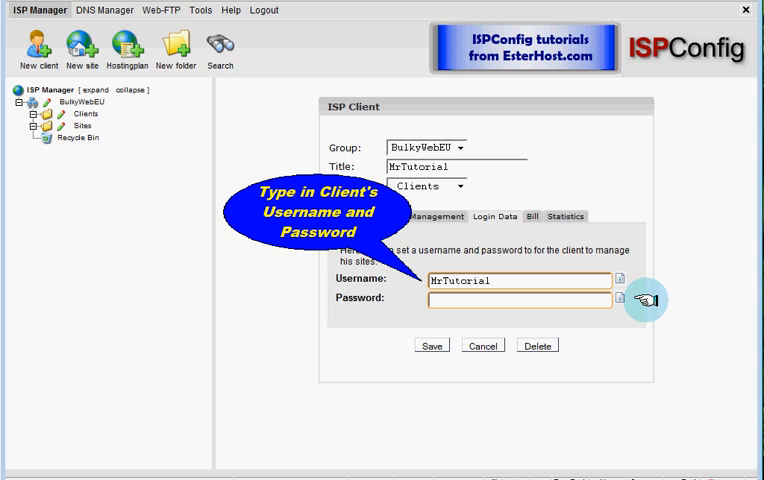
text(•)
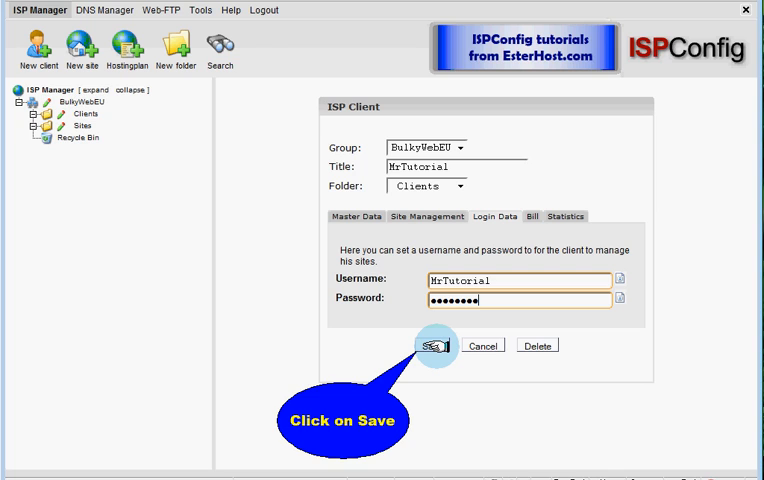
Save the client and show MrTutorial listed under the Clients folder.
click(434, 344)
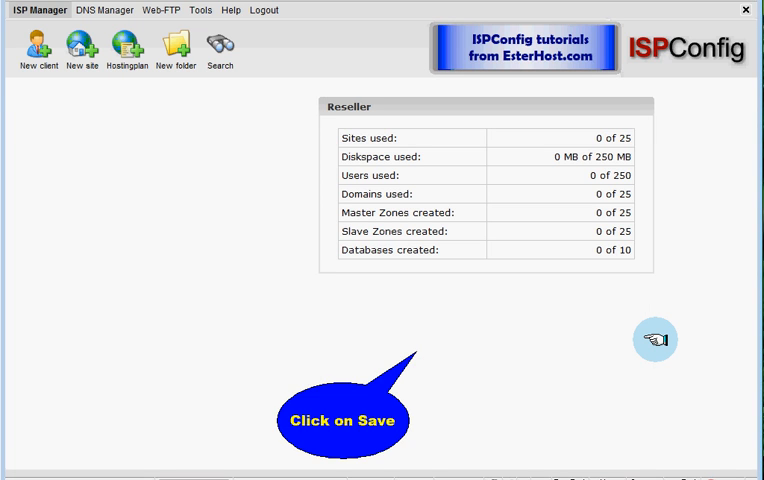
click(38, 10)
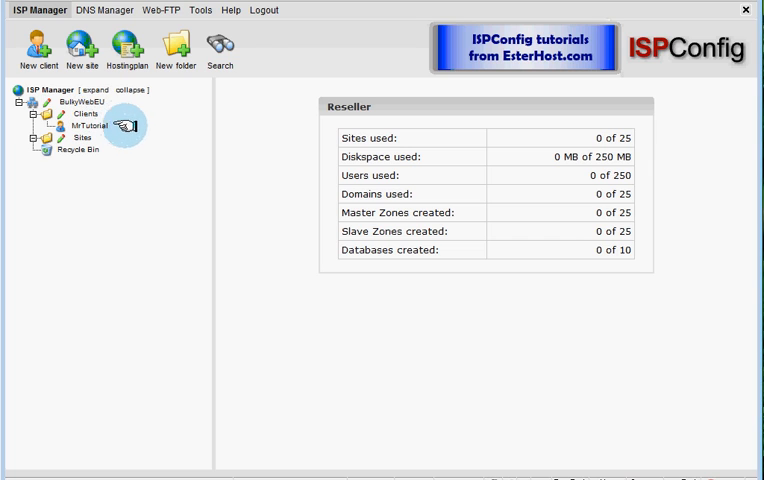
mouse_move(204, 152)
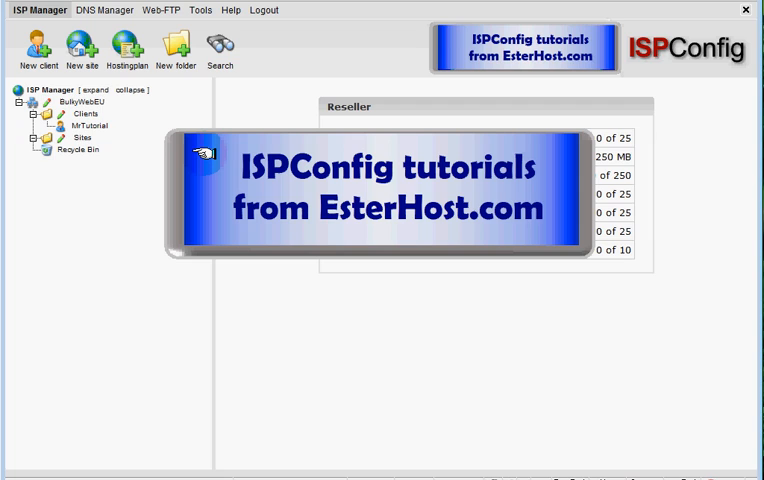
mouse_move(576, 258)
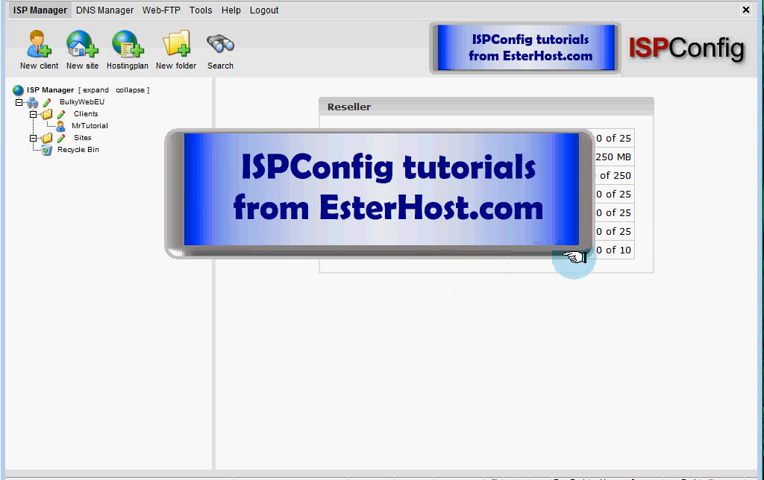